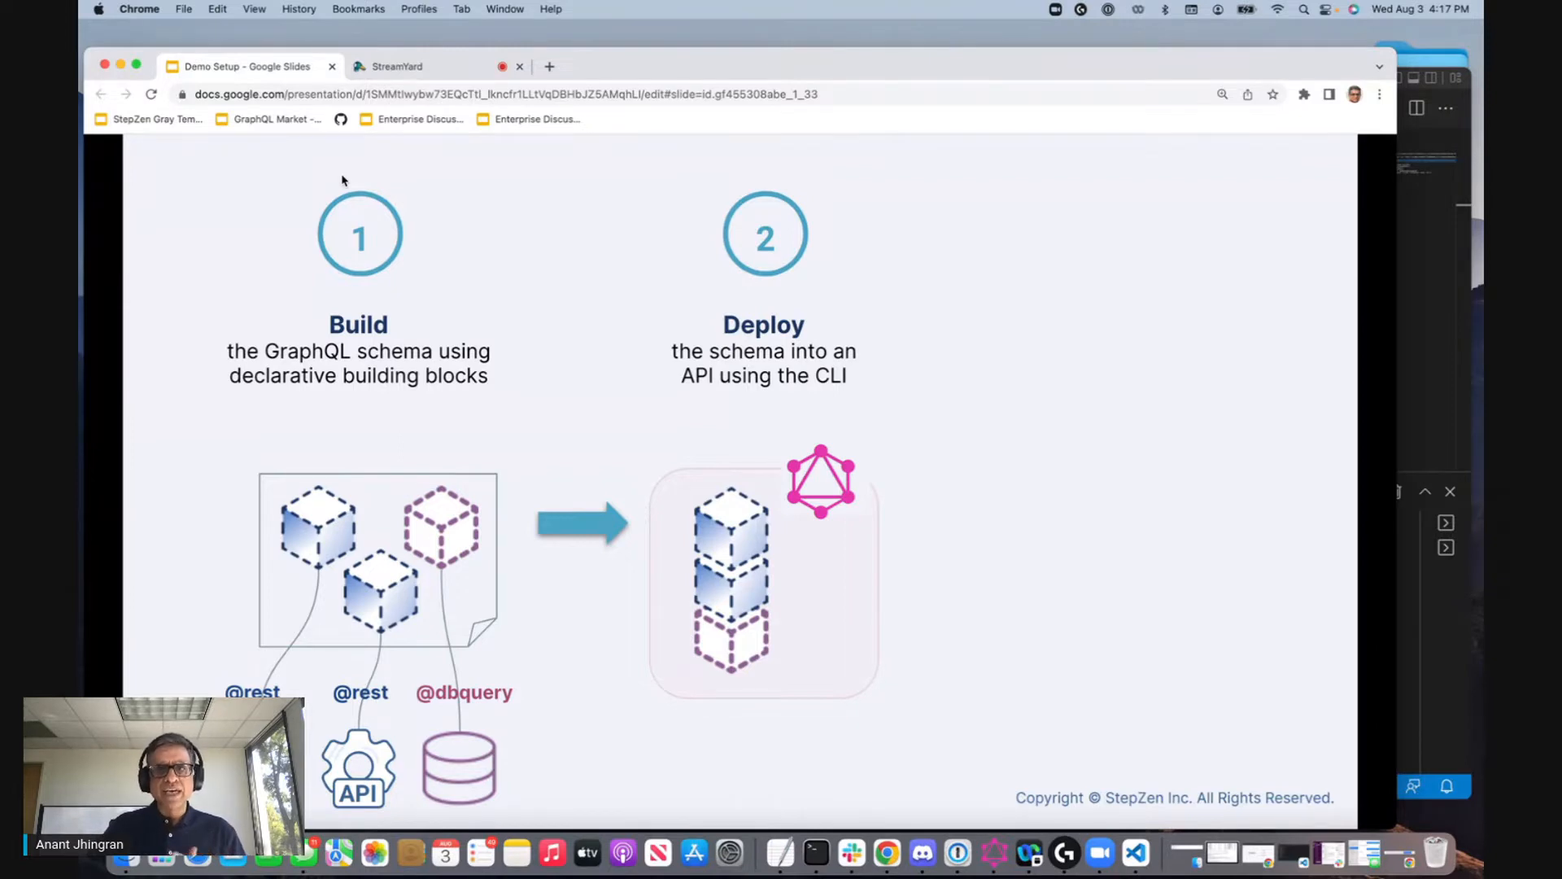
# Advance to the Build a GraphQL API slide.
pyautogui.press('right')
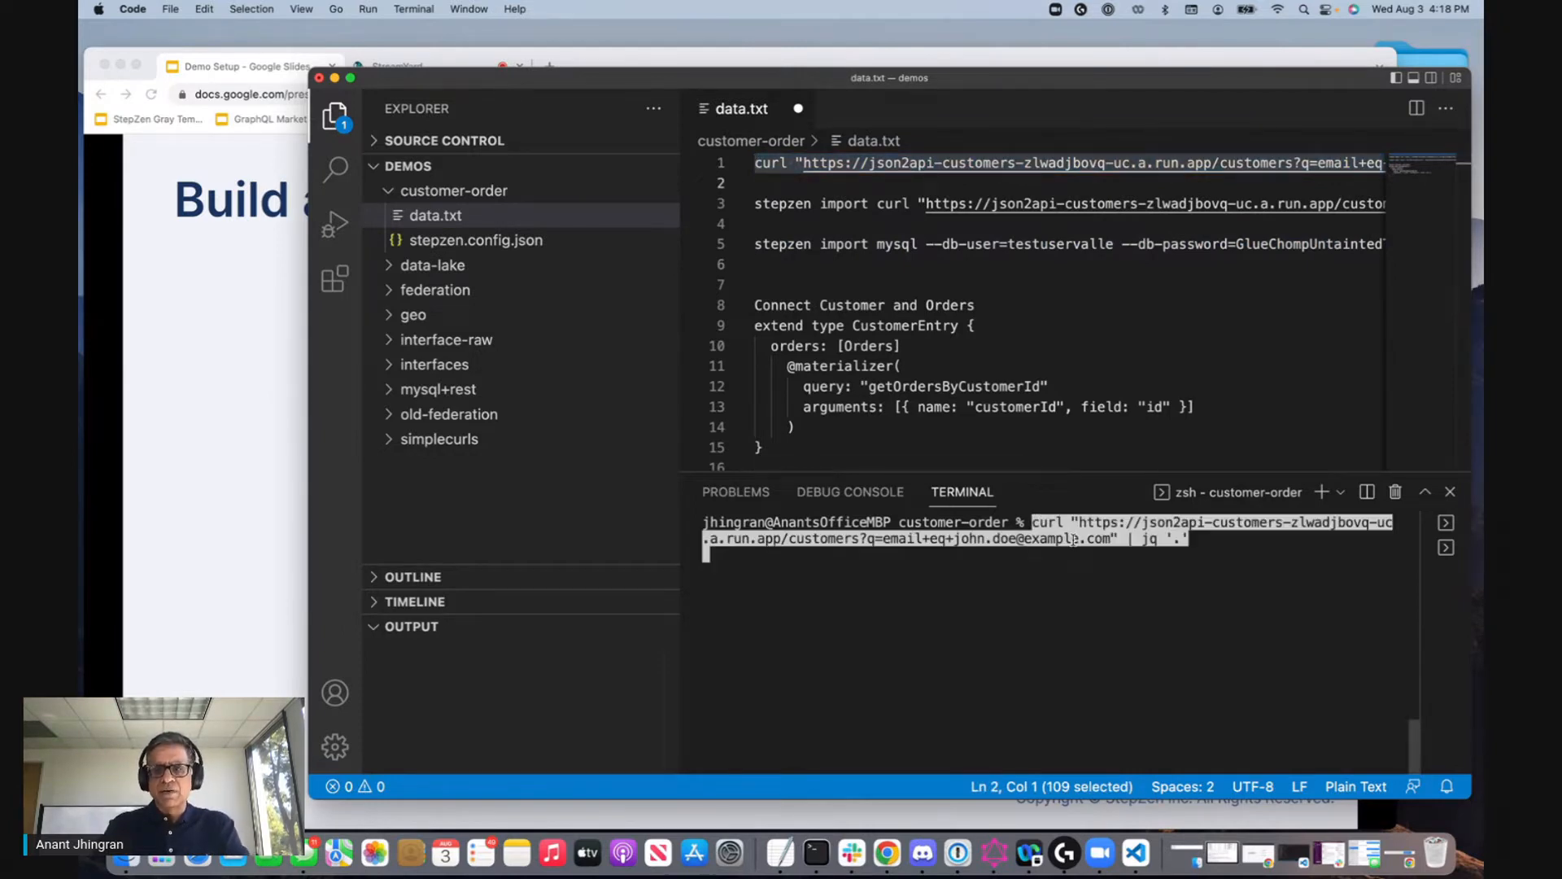
# Run the curl request to fetch the customer record from the REST customers endpoint.
pyautogui.press('enter')
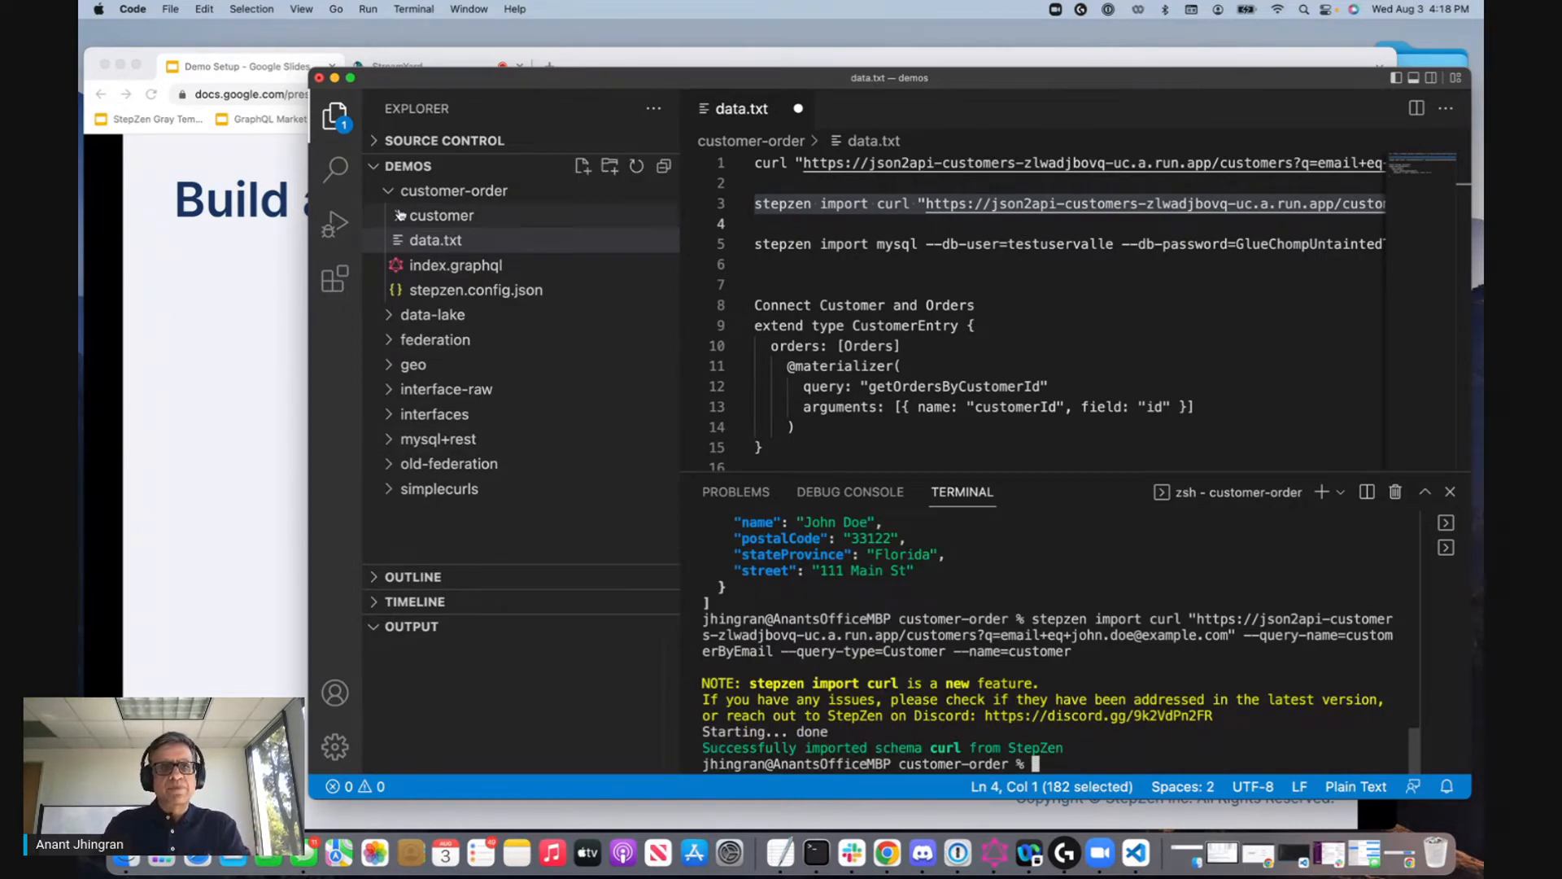
pyautogui.click(465, 241)
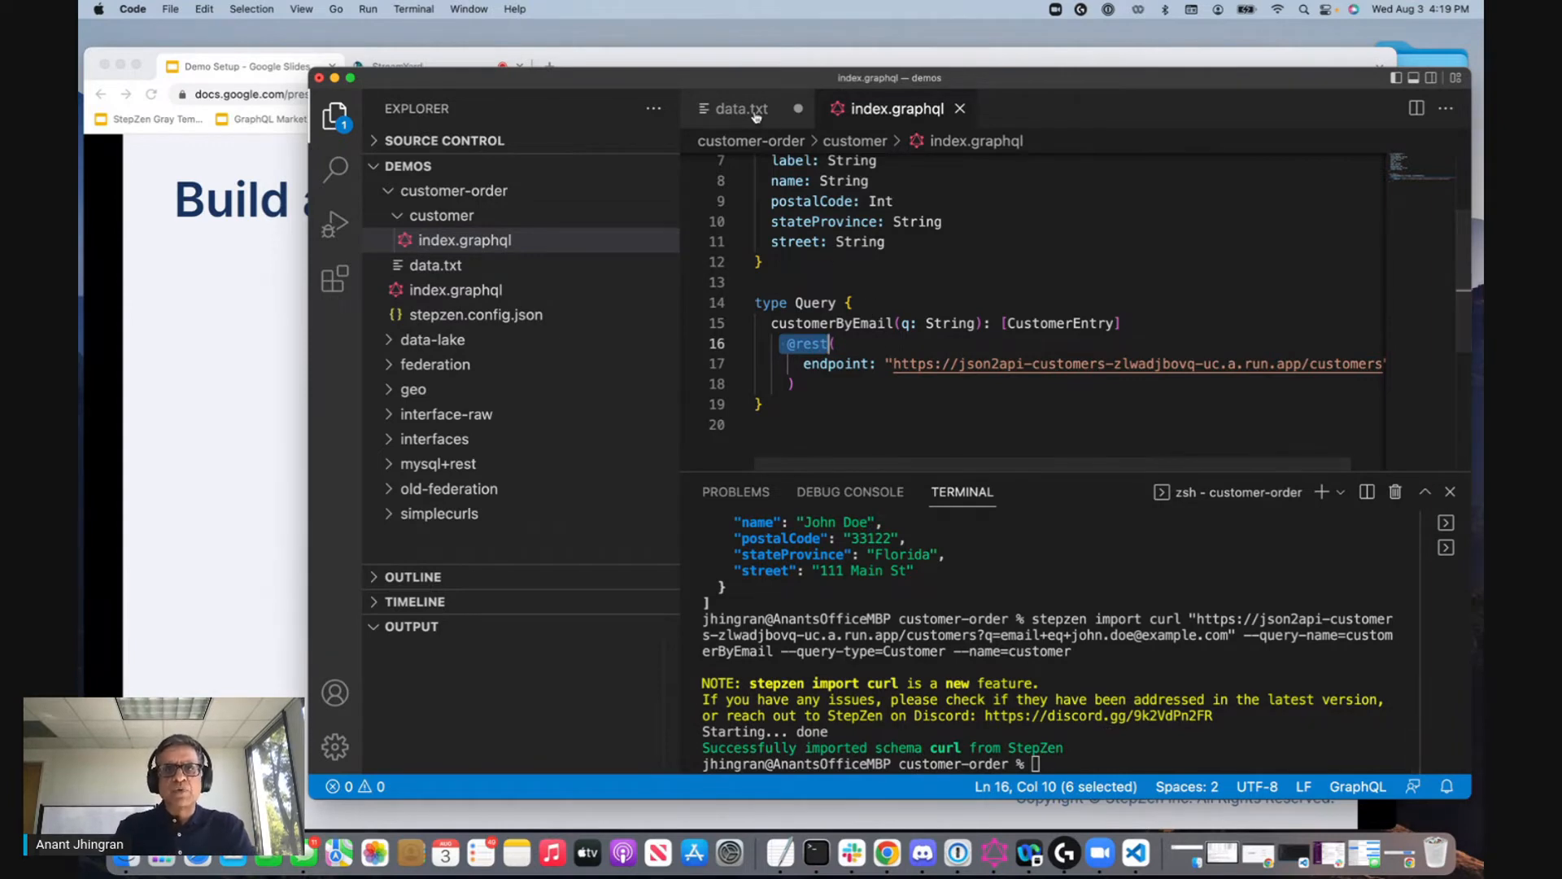
pyautogui.click(739, 109)
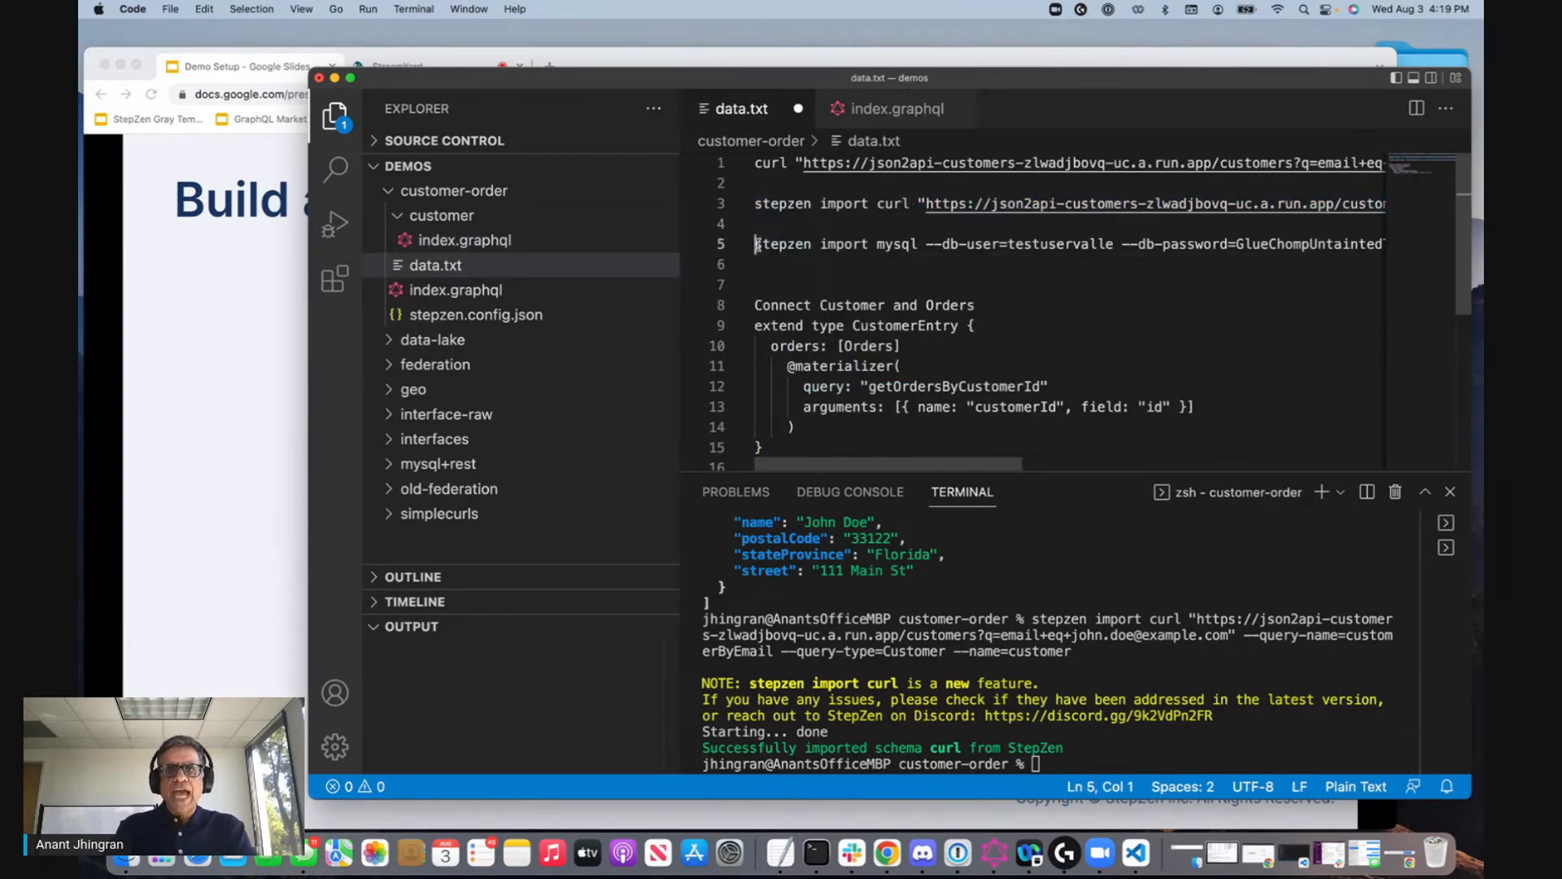
# Select the 'stepzen import mysql' command on line 5 to import the orders database.
pyautogui.moveTo(754, 244); pyautogui.dragTo(754, 264)
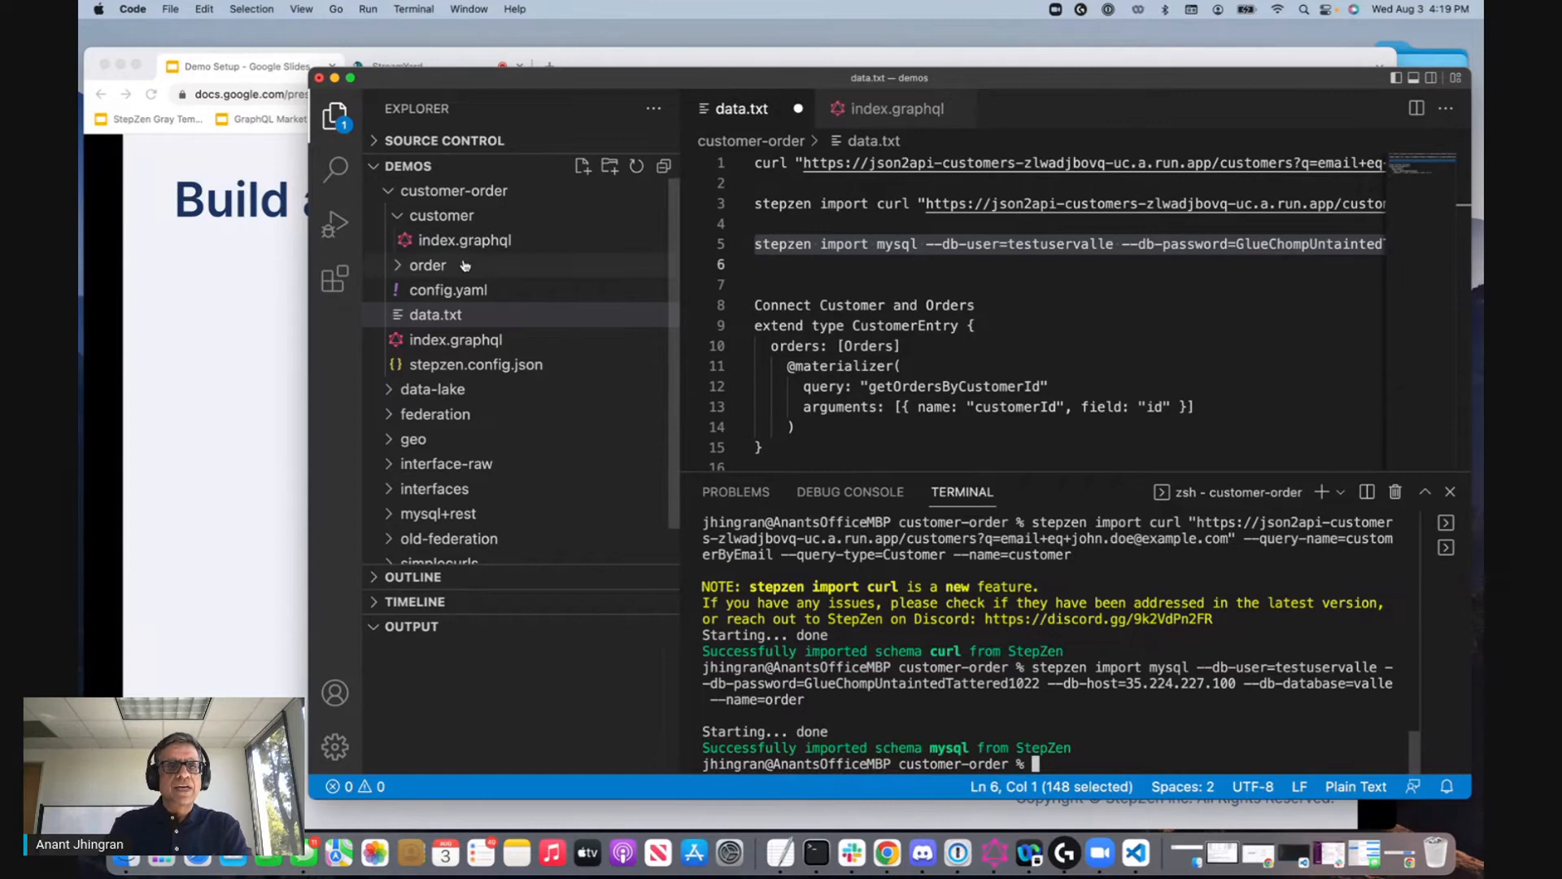
pyautogui.click(464, 290)
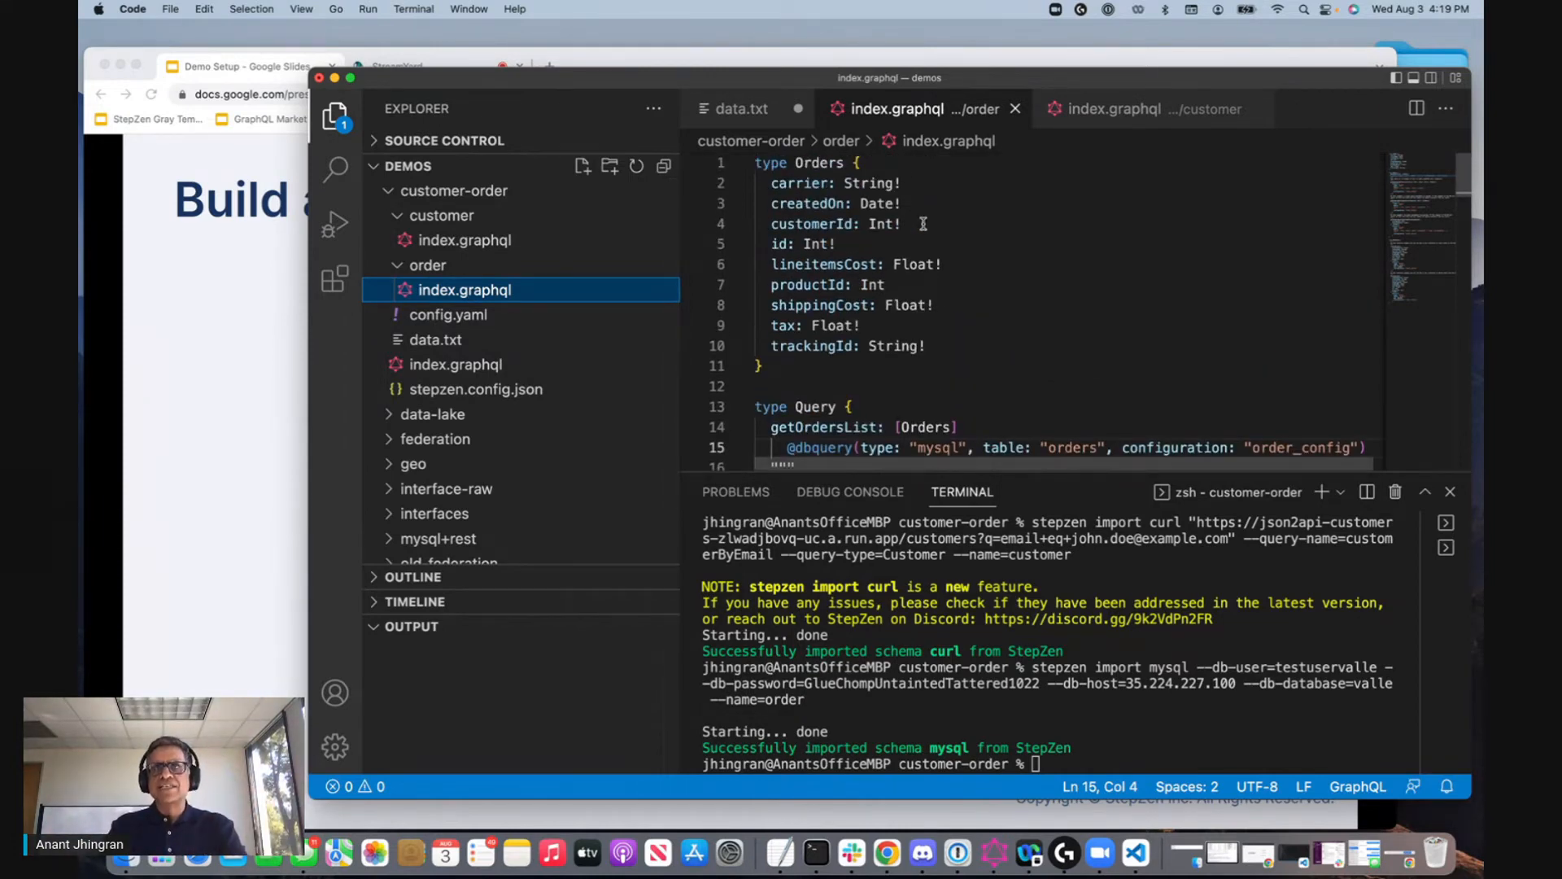
pyautogui.scroll(-3)
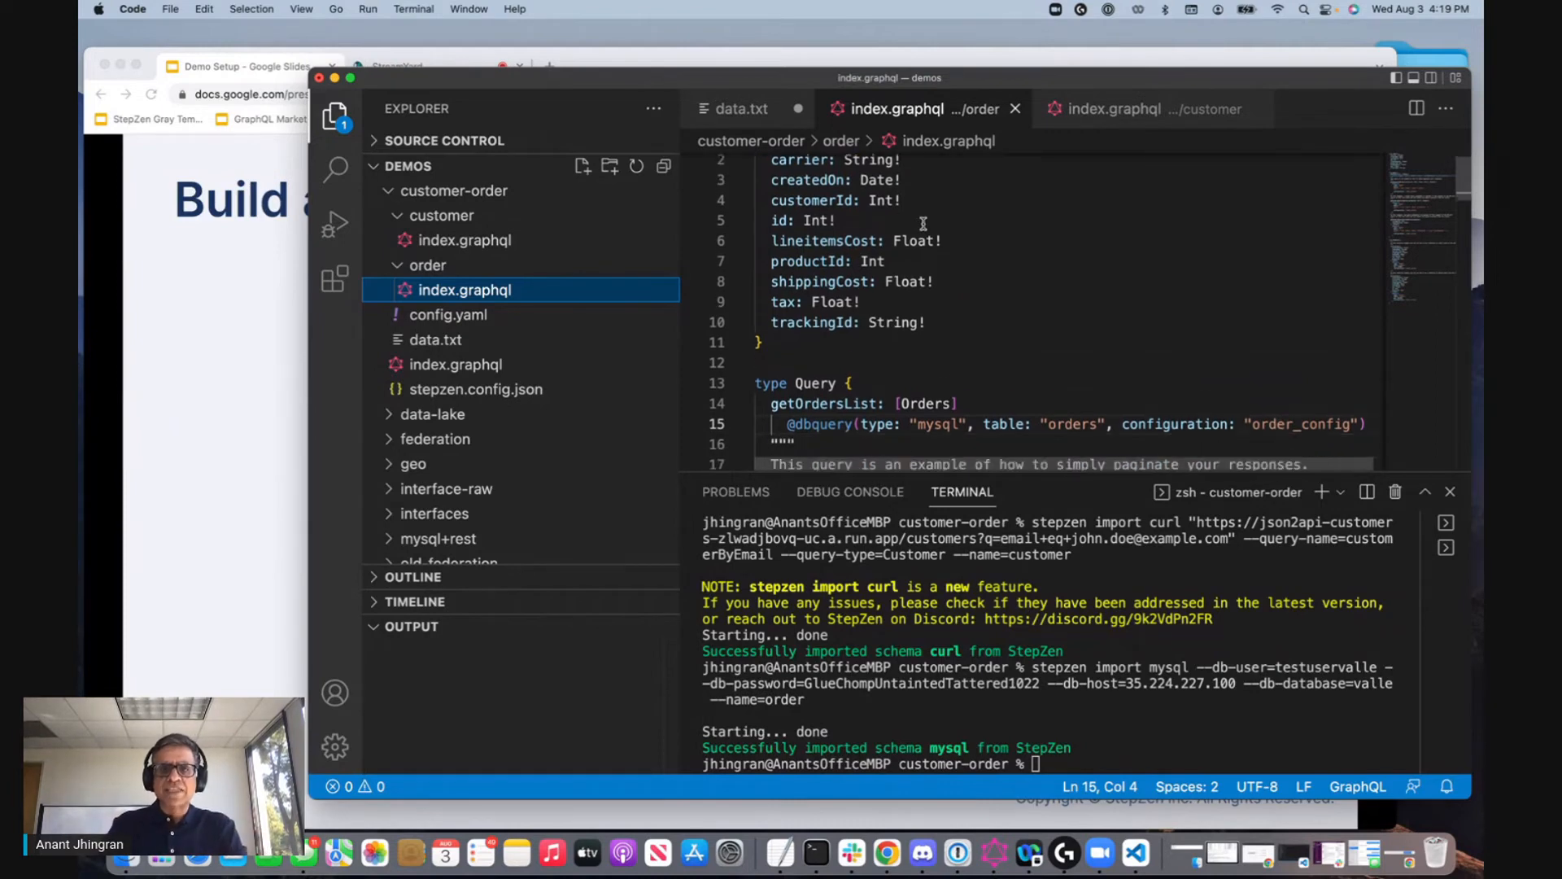
pyautogui.scroll(-3)
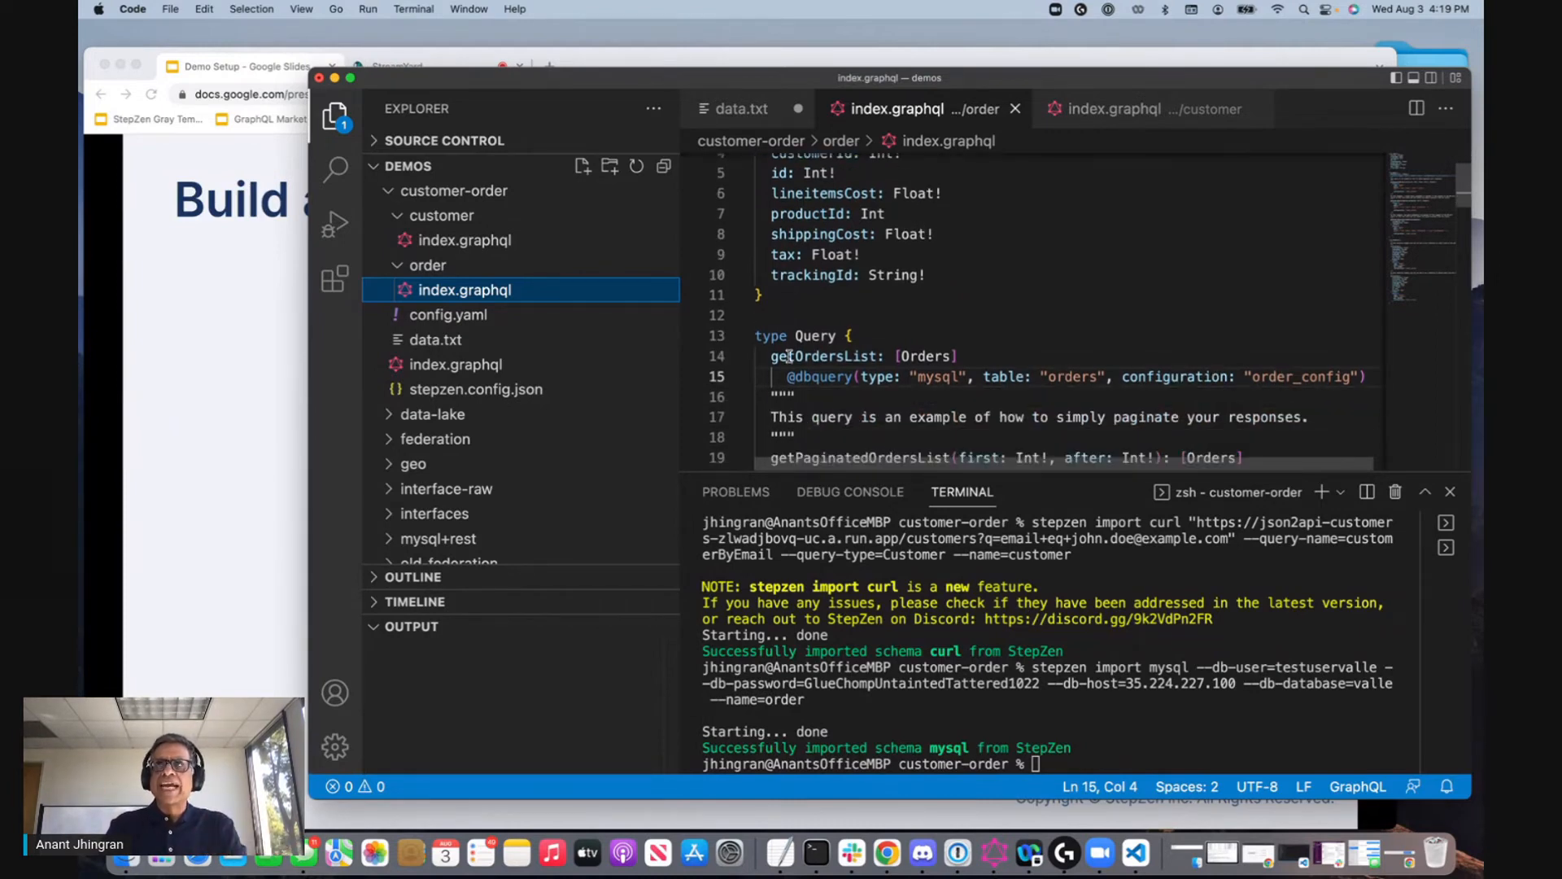
pyautogui.doubleClick(813, 376)
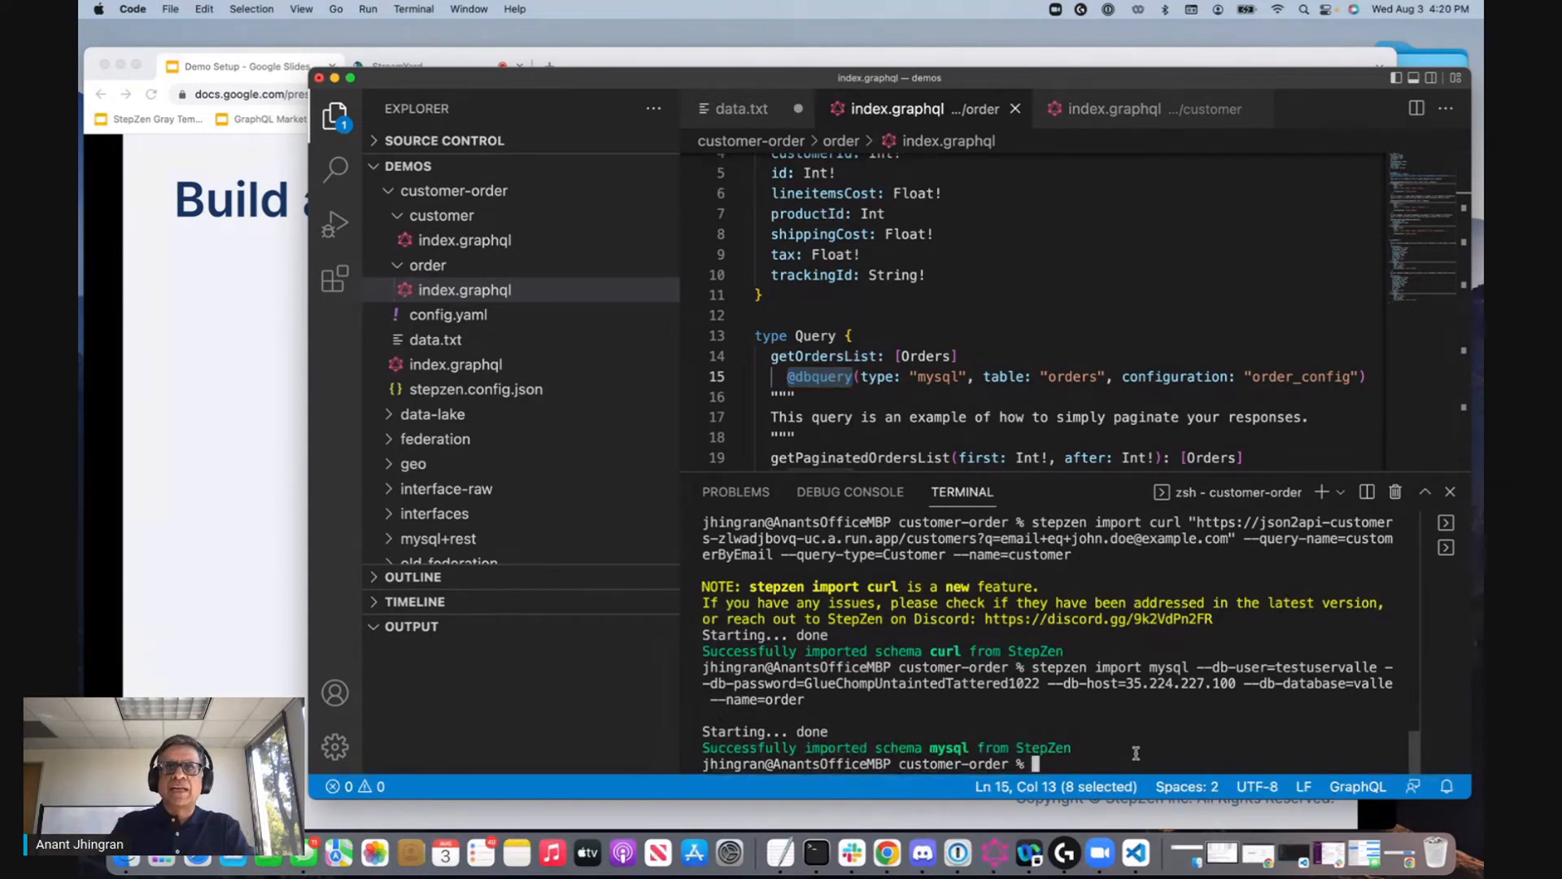
pyautogui.write('s')
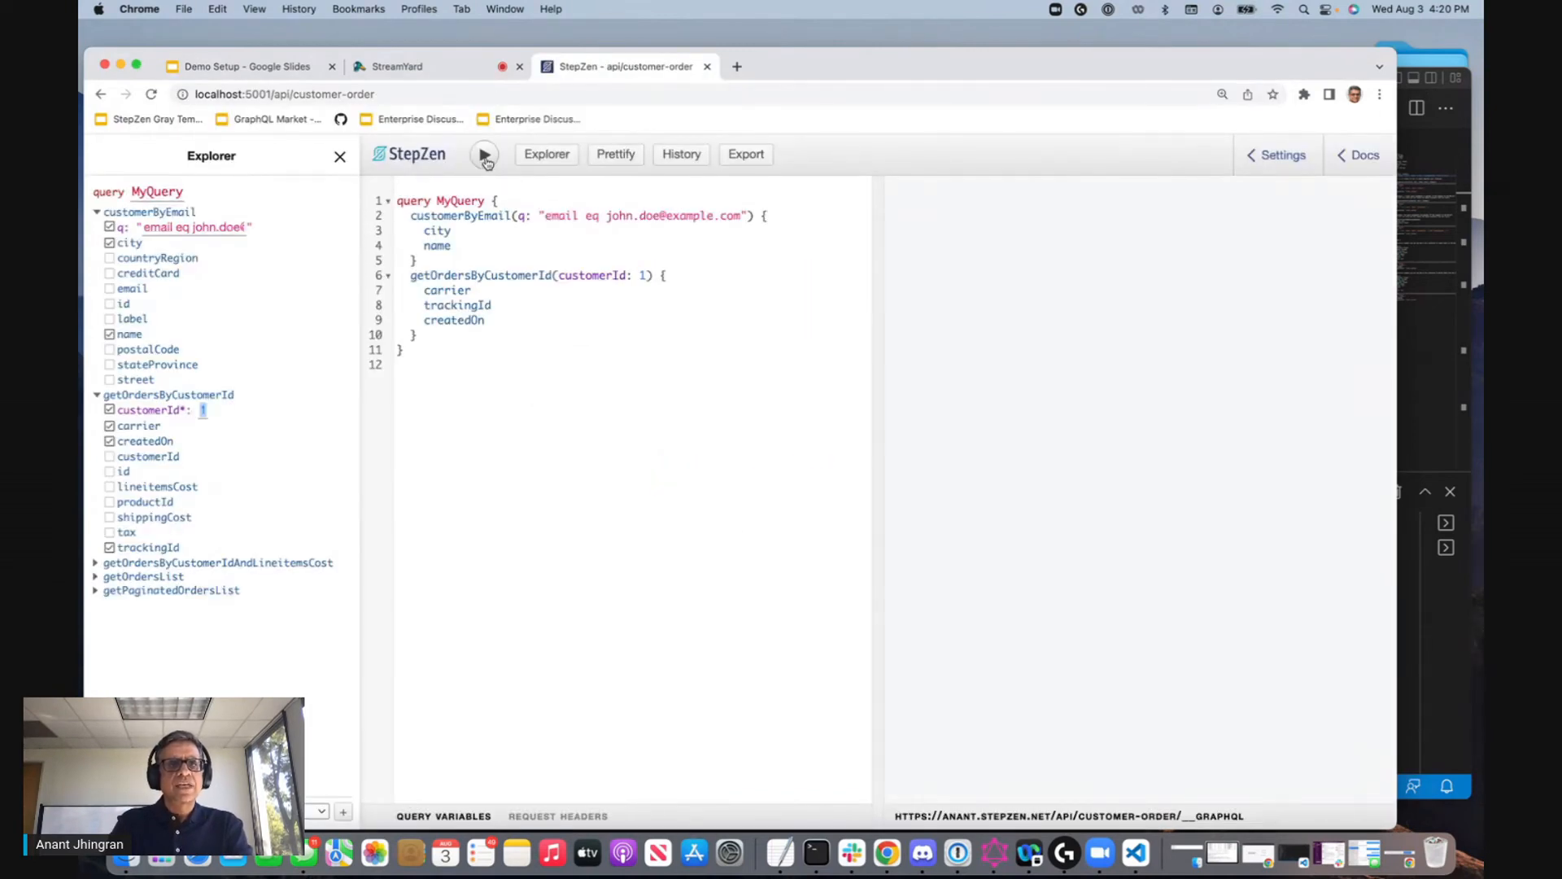
pyautogui.moveTo(484, 155)
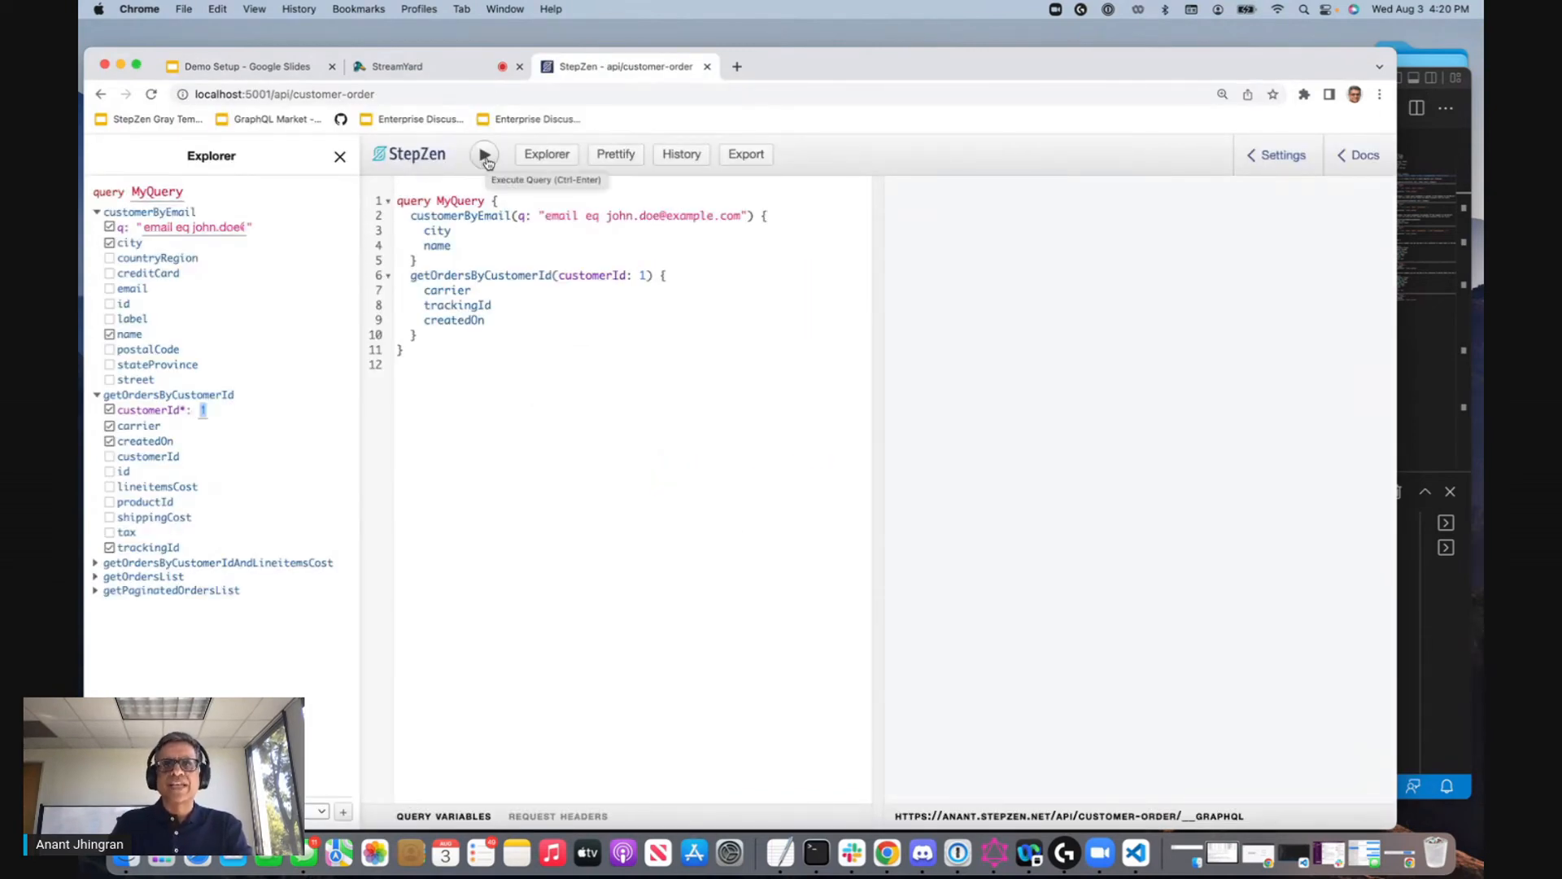
# Execute the combined query returning the customer's city, name and two orders, then return to the slides.
pyautogui.click(483, 155)
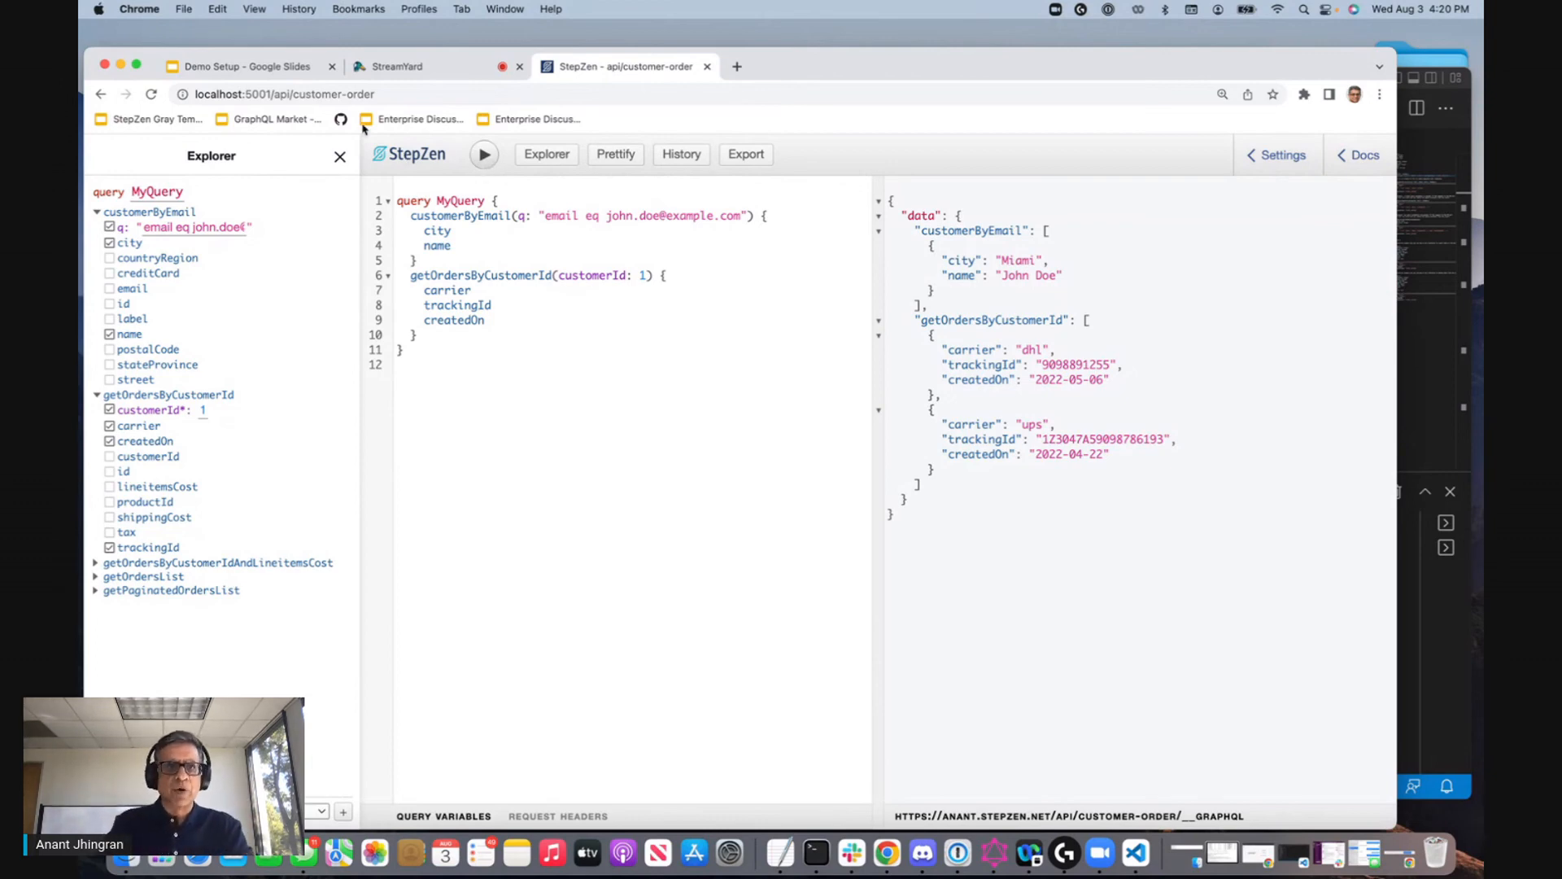
pyautogui.click(244, 66)
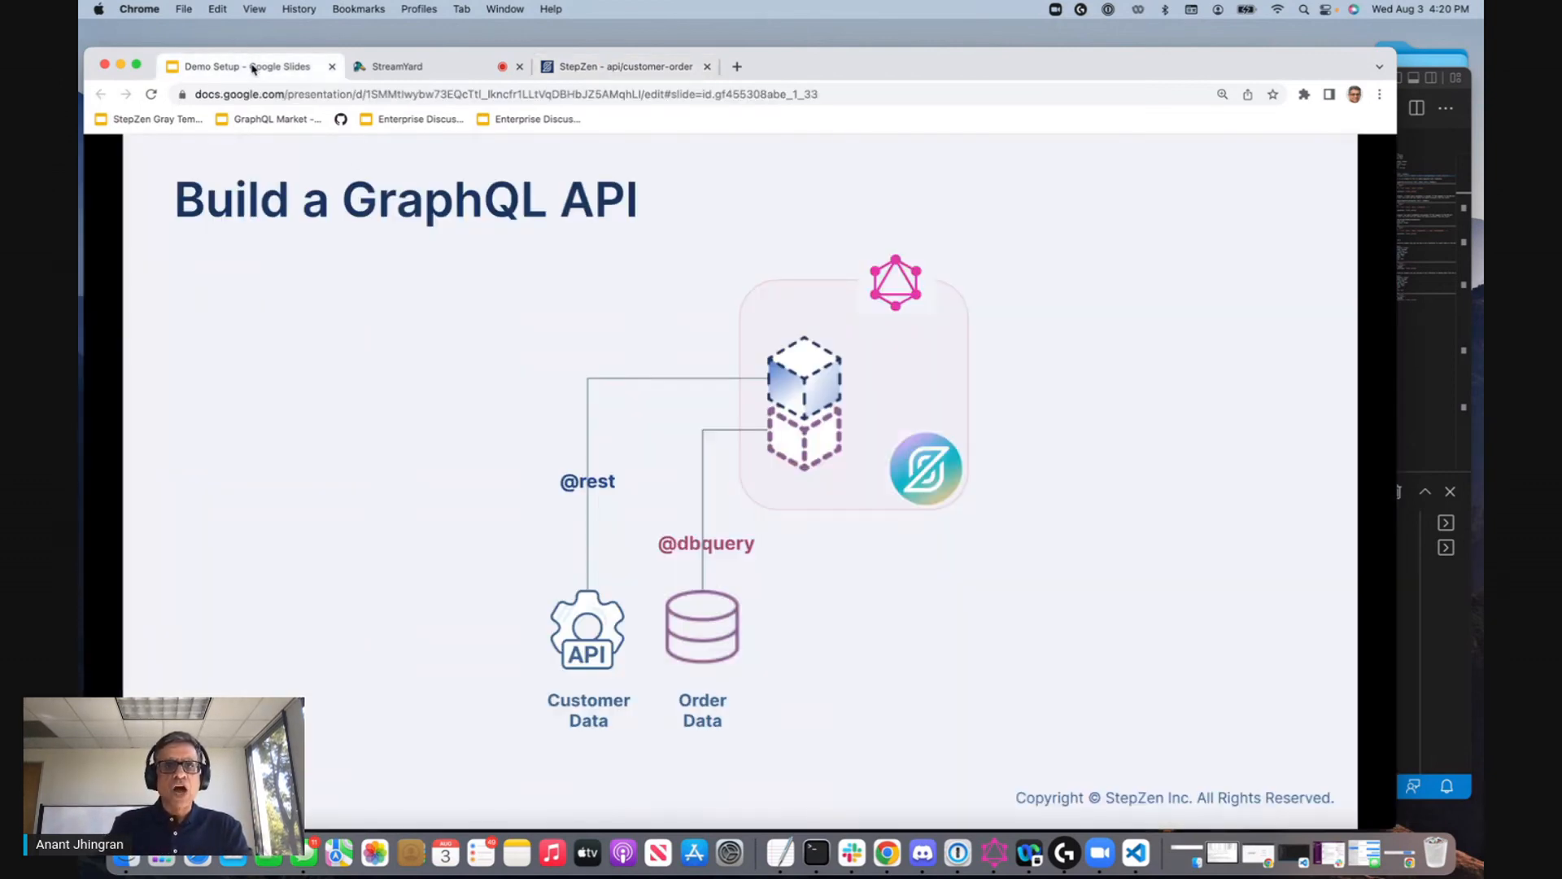